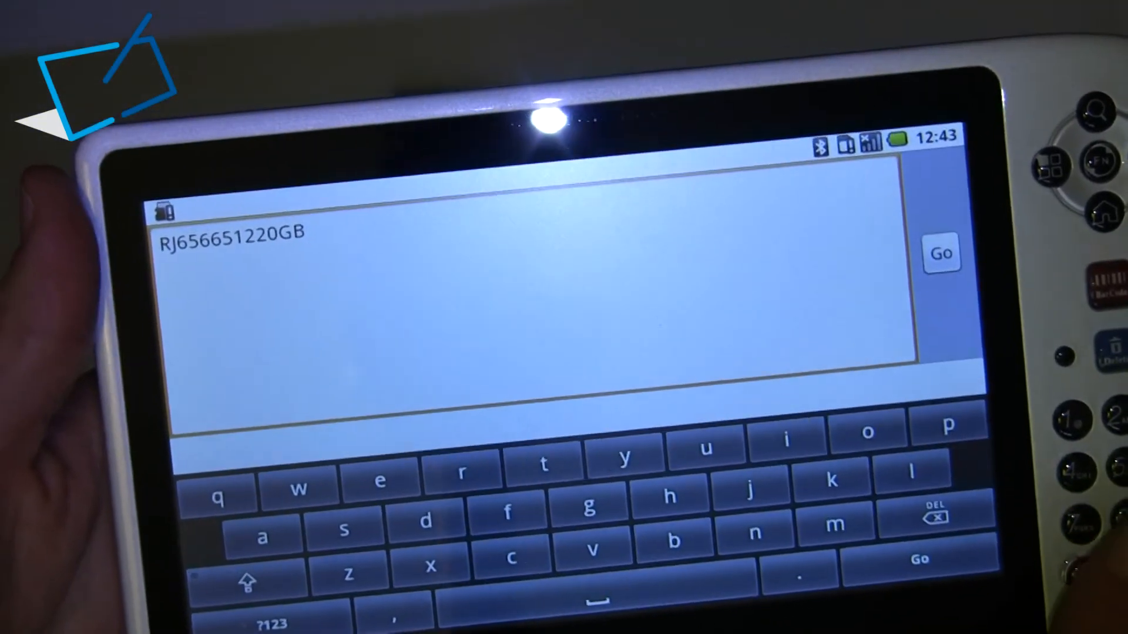
{"action": "type", "text": "546978x"}
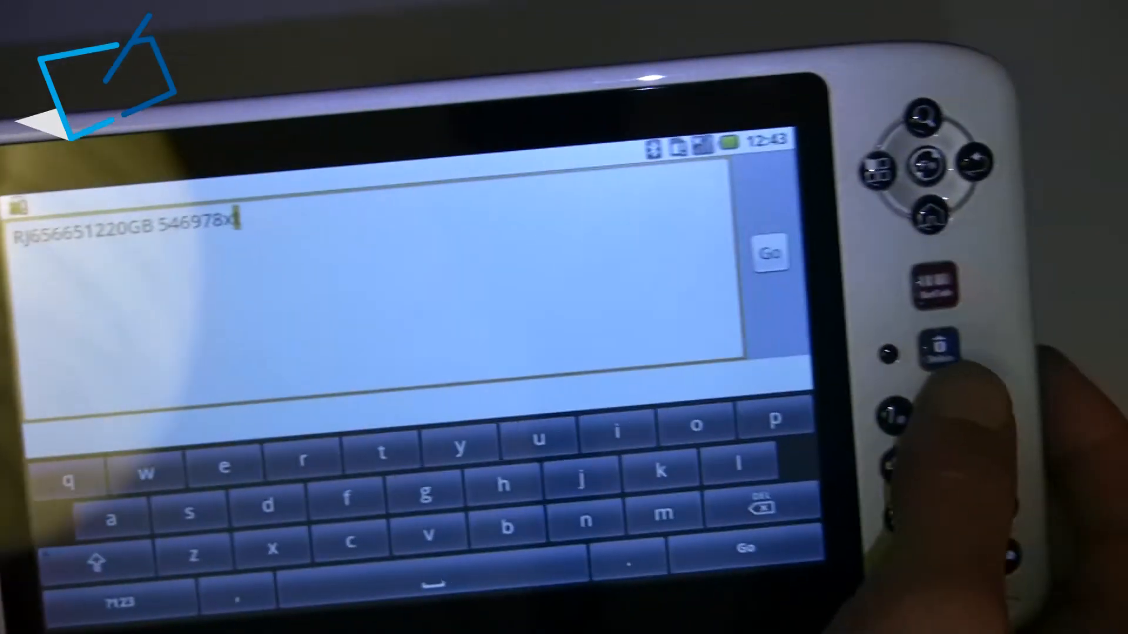
{"action": "type", "text": "t"}
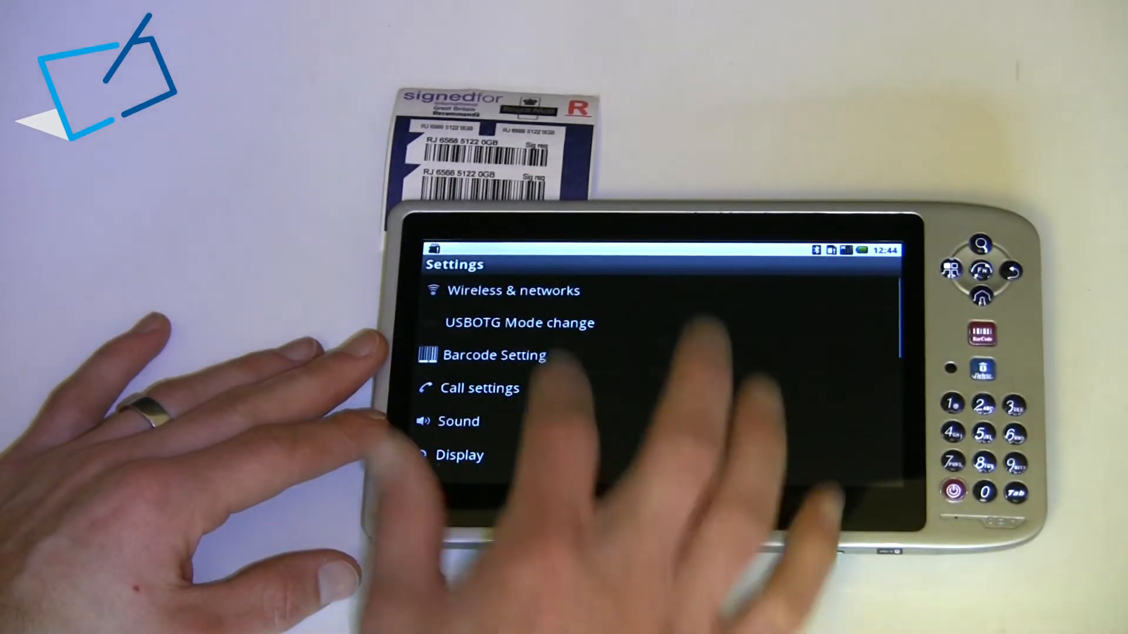
Leave Settings and go back to the home screen with the Google search widget
{"action": "left_click", "coordinate": [494, 355]}
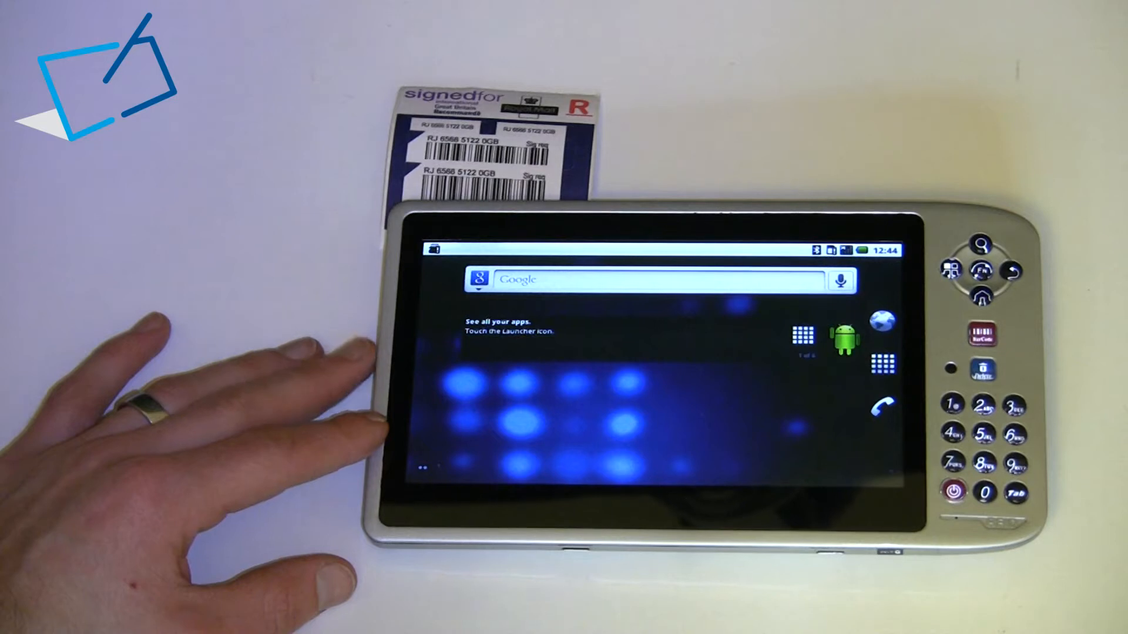
{"action": "left_click", "coordinate": [640, 279]}
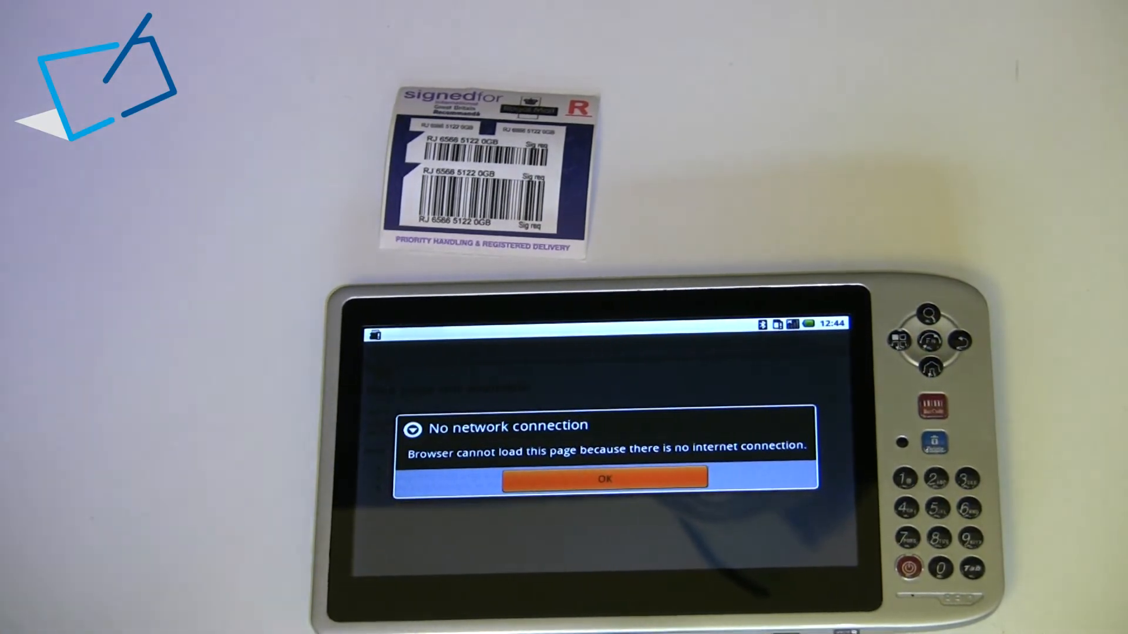
{"action": "left_click", "coordinate": [605, 480]}
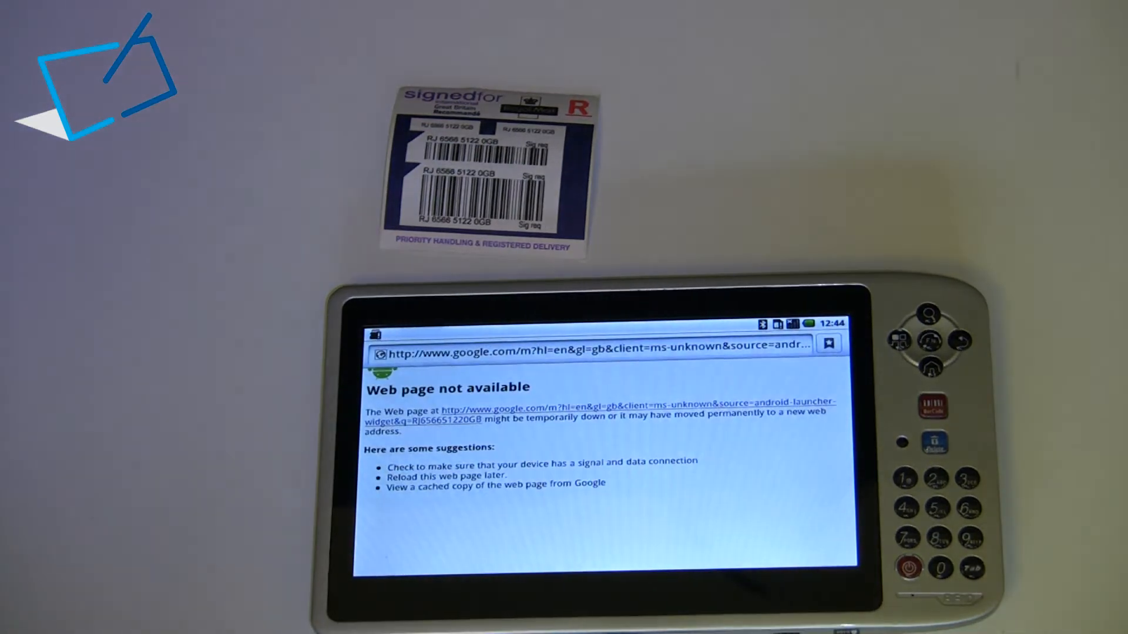